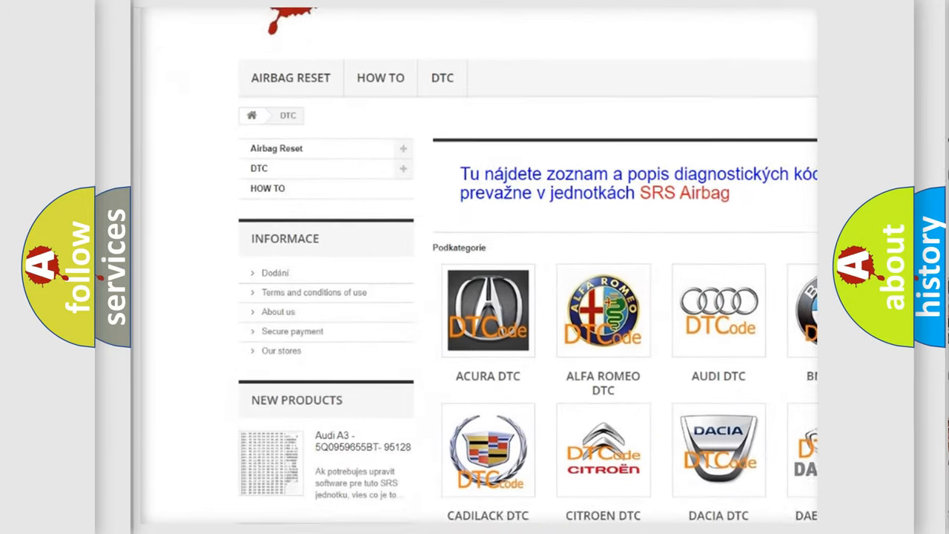
scroll(down, 3)
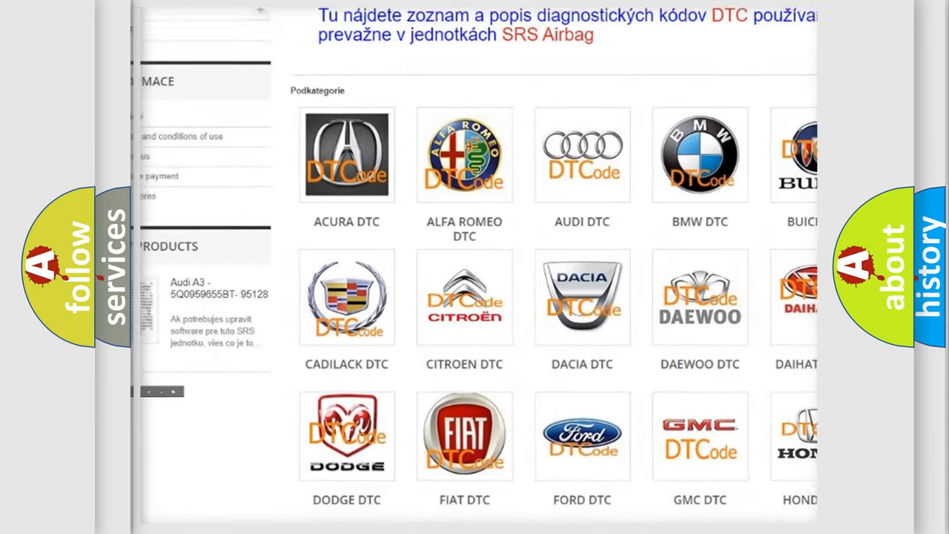
scroll(down, 3)
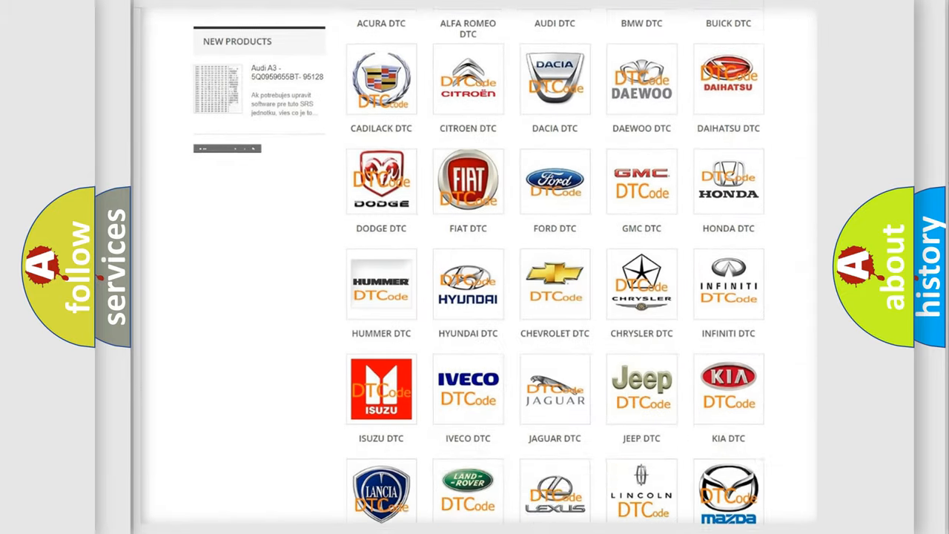
scroll(down, 3)
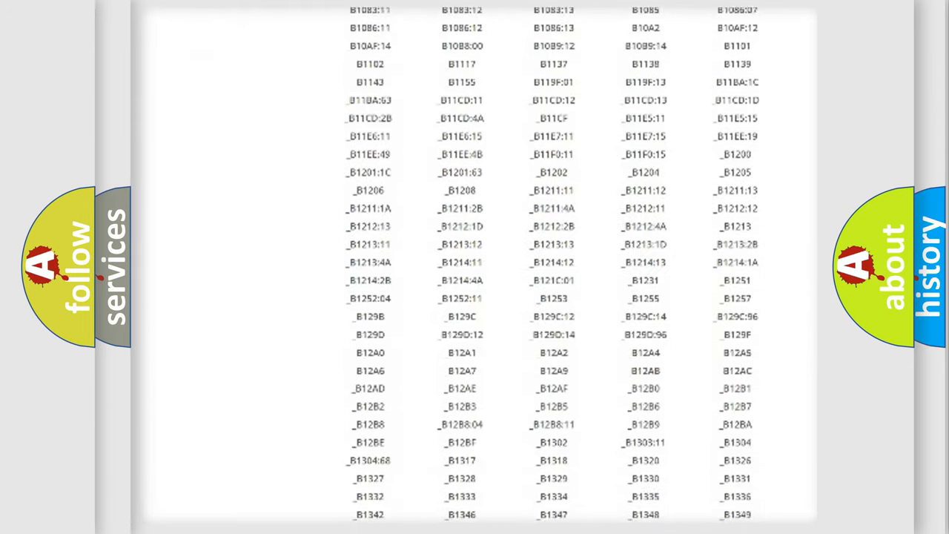
scroll(down, 3)
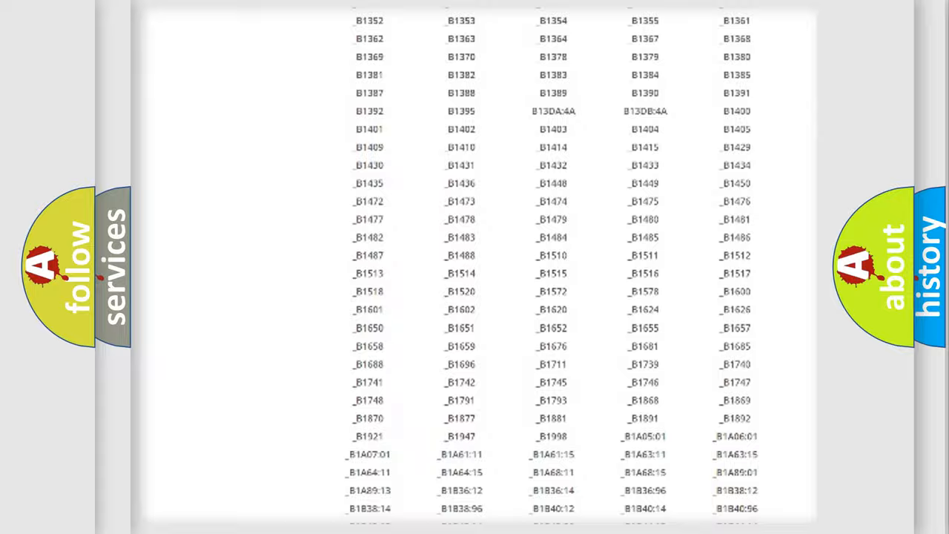
scroll(up, 3)
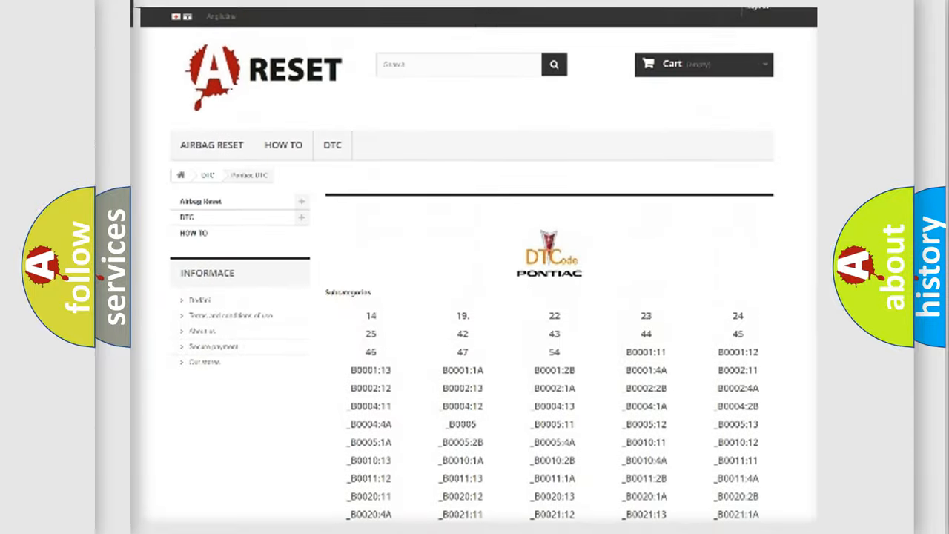